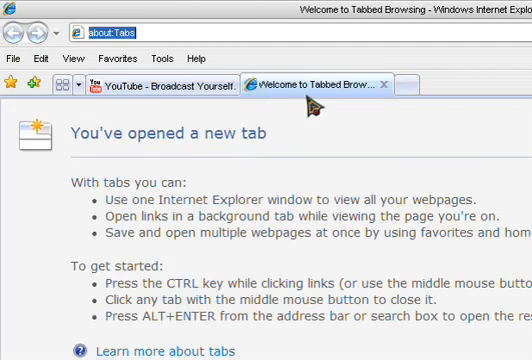
# Load iGoogle in the new tab and enter 'google translate' as the search
pyautogui.write('g')
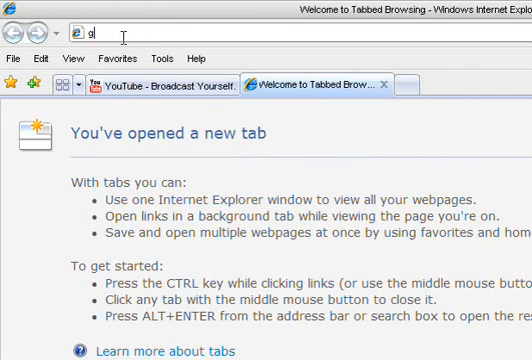
pyautogui.write('oogle.com/ig?hl=en')
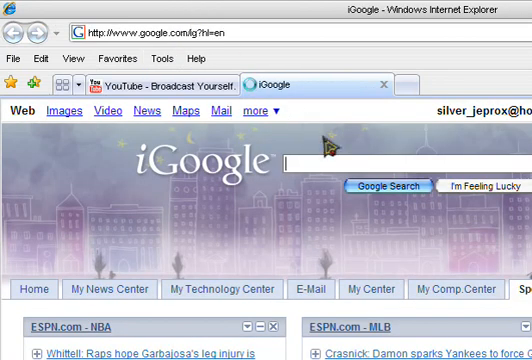
pyautogui.write('google stranslate')
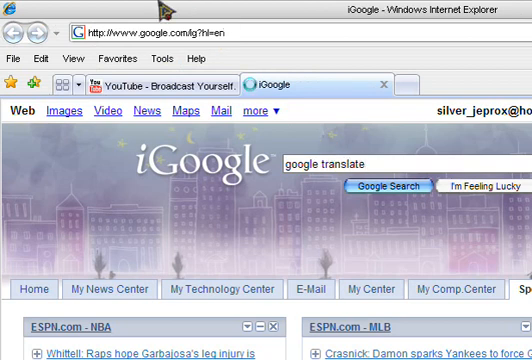
# Search for Google Translate and translate 'Hello U-tube' from English into Spanish
pyautogui.click(388, 186)
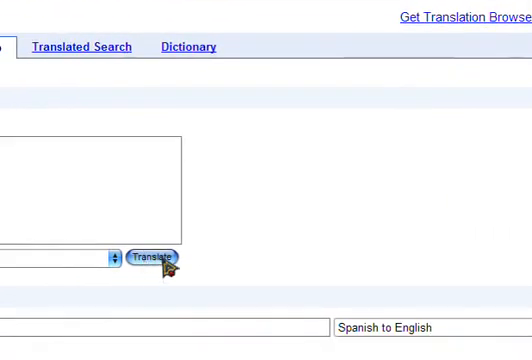
pyautogui.click(155, 257)
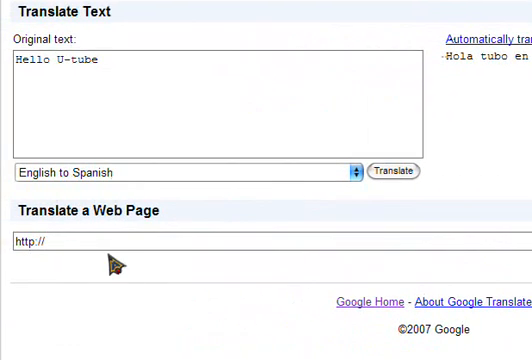
pyautogui.scroll(-3)
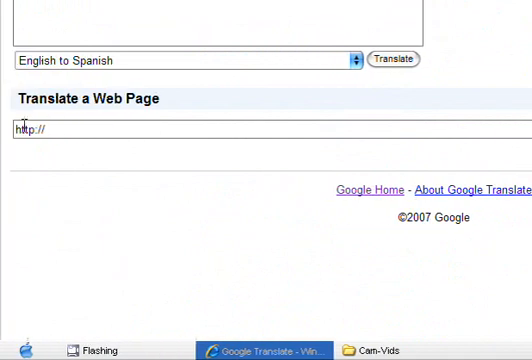
# Translate youtube.com as a web page from English into Spanish
pyautogui.write('youtbu')
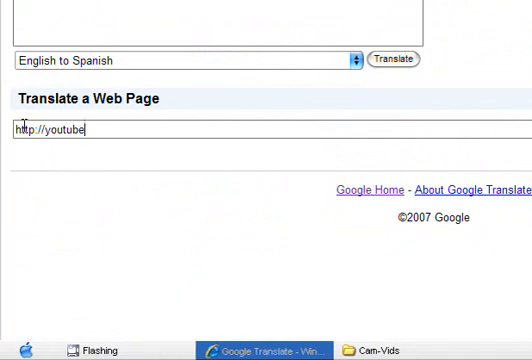
pyautogui.write('.com')
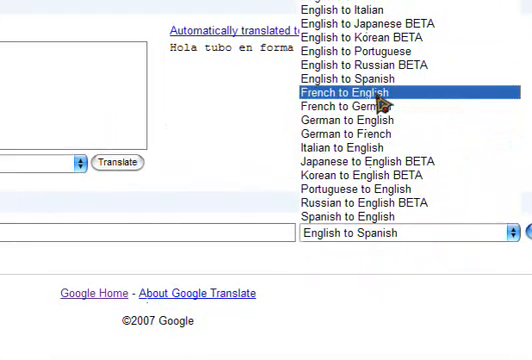
pyautogui.click(343, 91)
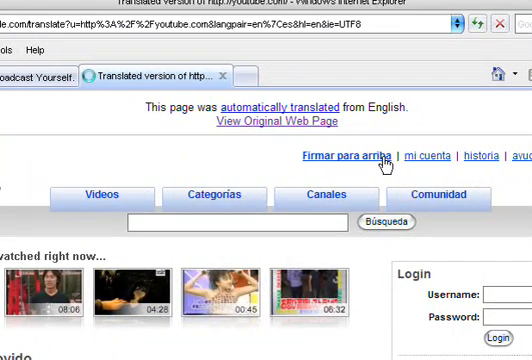
# Scroll through the Spanish-translated YouTube page
pyautogui.scroll(-3)
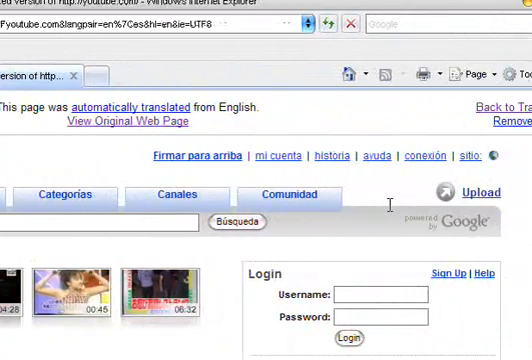
pyautogui.scroll(-3)
pyautogui.write('v')
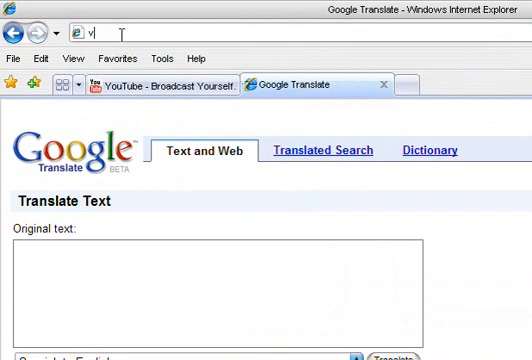
pyautogui.write('tunnel')
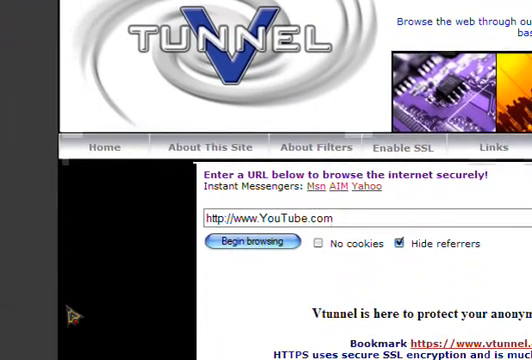
# Begin browsing YouTube through vTunnel, ending back on iGoogle
pyautogui.scroll(-3)
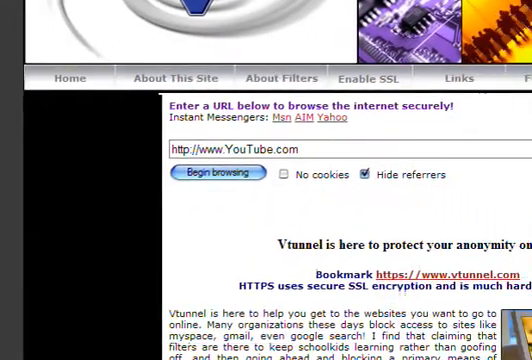
pyautogui.click(215, 172)
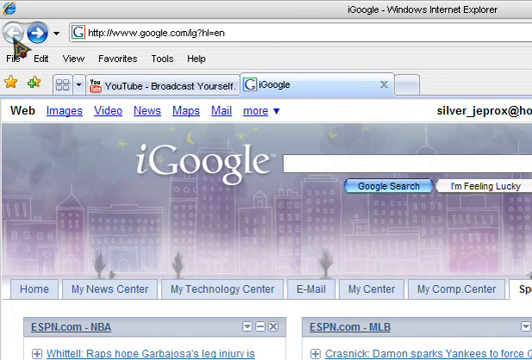
# Scroll the iGoogle page and show the typed YouTube address history
pyautogui.scroll(-3)
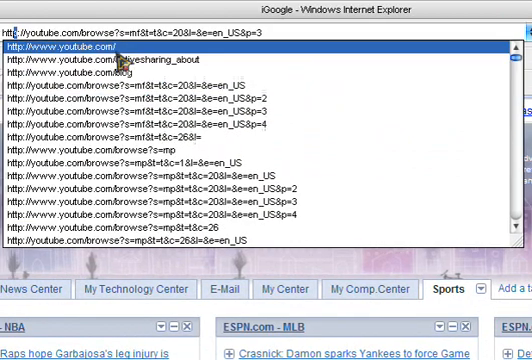
pyautogui.click(90, 46)
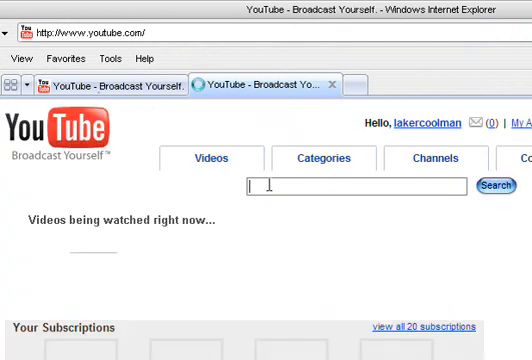
pyautogui.write('my fave')
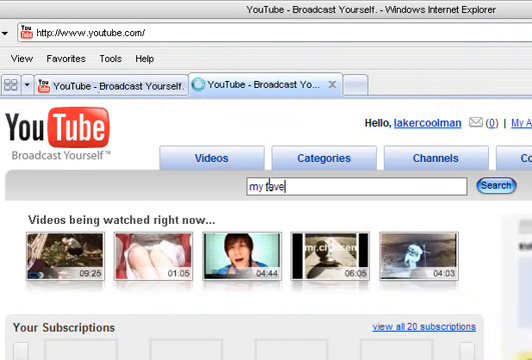